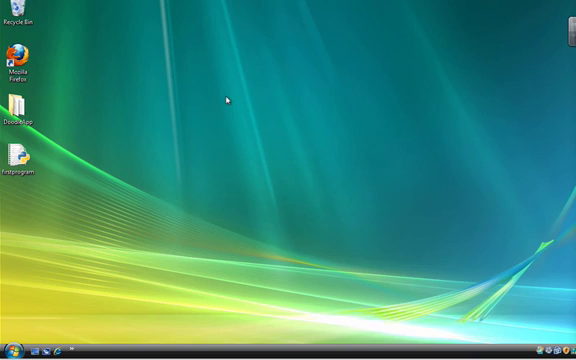
{"action": "mouse_move", "coordinate": [120, 190]}
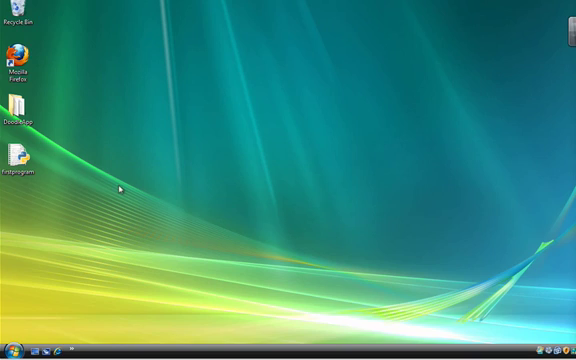
Launch the Python 3.1 IDLE shell from the Start menu and enter 'import cTurtle'
{"action": "left_click", "coordinate": [10, 350]}
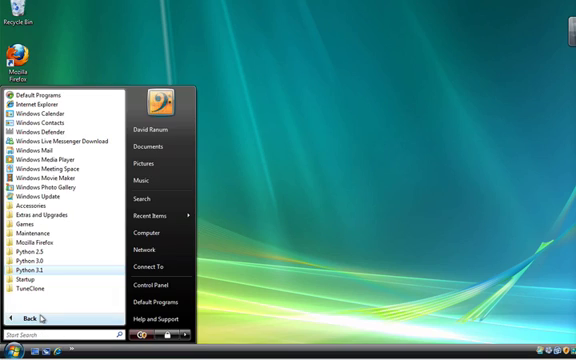
{"action": "left_click", "coordinate": [30, 272]}
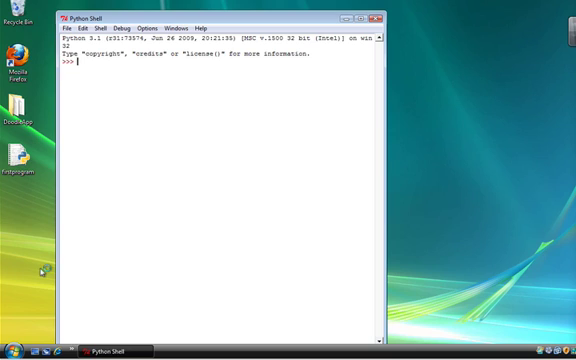
{"action": "type", "text": "import"}
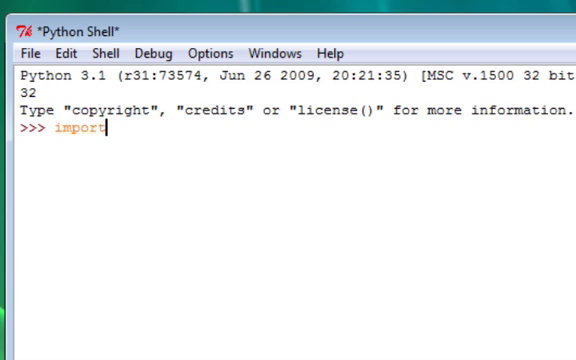
{"action": "type", "text": "cTur"}
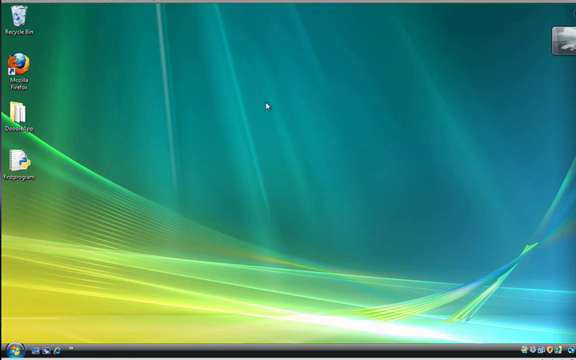
{"action": "mouse_move", "coordinate": [204, 150]}
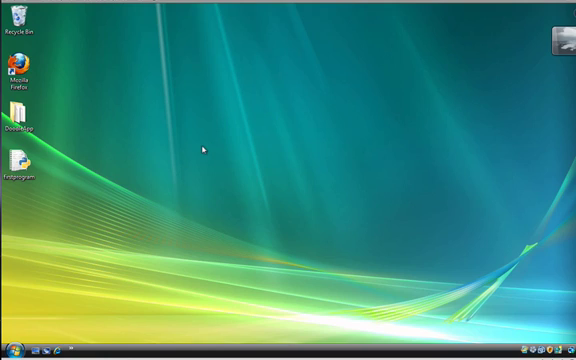
{"action": "mouse_move", "coordinate": [54, 284]}
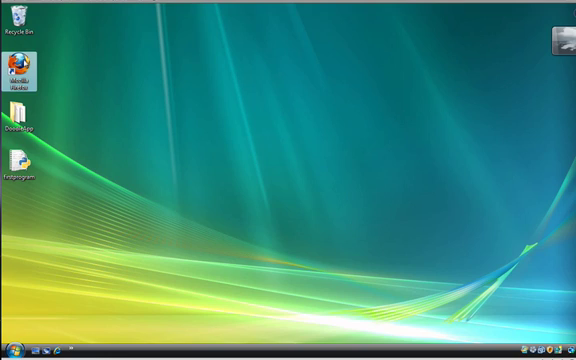
Launch Firefox from the desktop and start entering a new address beginning 'www' in the address bar
{"action": "double_click", "coordinate": [20, 60]}
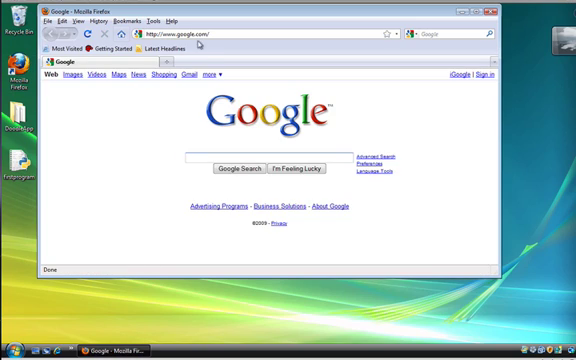
{"action": "left_click", "coordinate": [190, 34]}
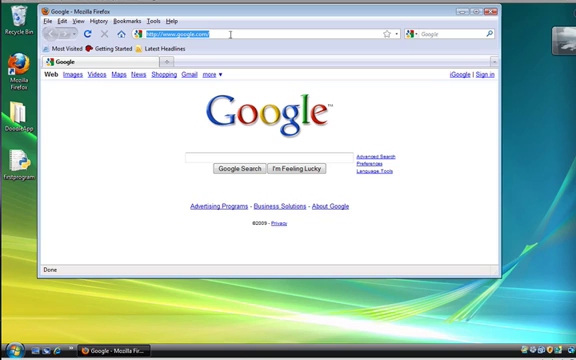
{"action": "type", "text": "www"}
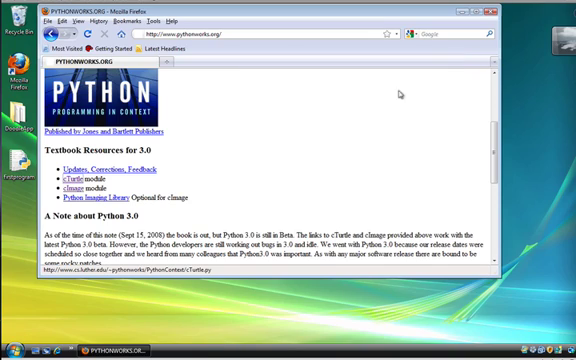
{"action": "mouse_move", "coordinate": [196, 156]}
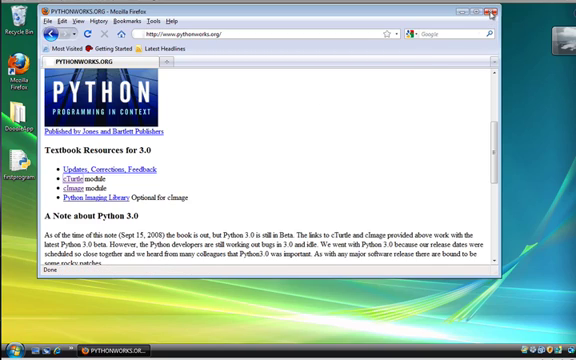
Close the Firefox window after viewing the textbook resources page
{"action": "left_click", "coordinate": [564, 16]}
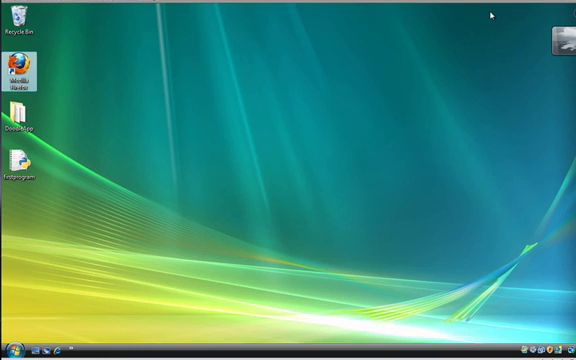
{"action": "mouse_move", "coordinate": [298, 104]}
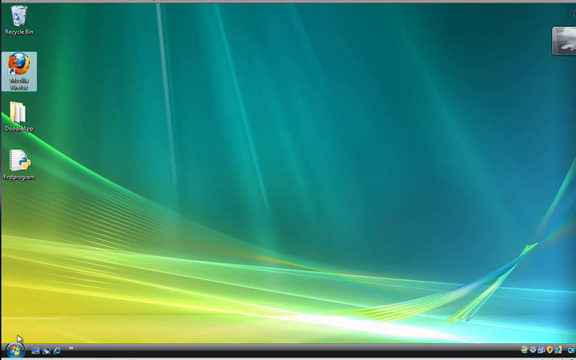
Bring up the Start menu's personal folders to reach Downloads
{"action": "left_click", "coordinate": [10, 352]}
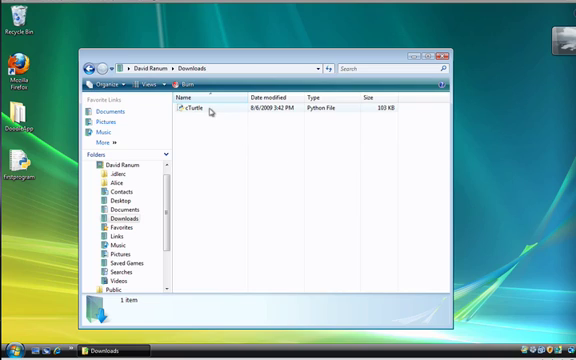
Select the downloaded cTurtle file and open a Computer window onto the drives
{"action": "left_click", "coordinate": [190, 112]}
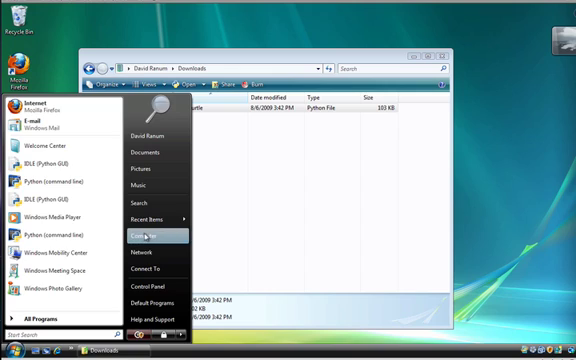
{"action": "left_click", "coordinate": [138, 236]}
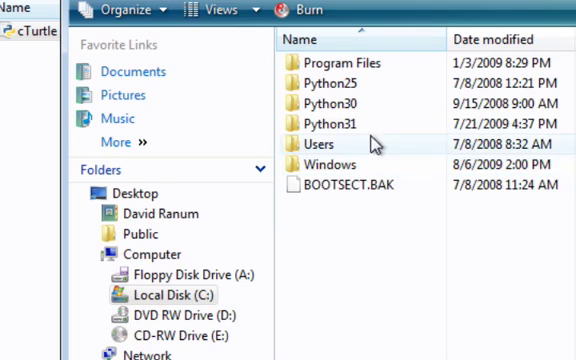
{"action": "mouse_move", "coordinate": [344, 146]}
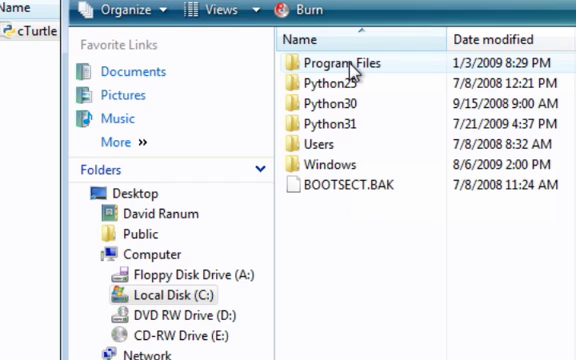
{"action": "mouse_move", "coordinate": [344, 70]}
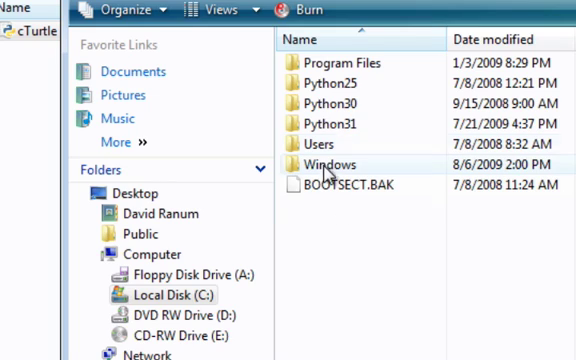
{"action": "mouse_move", "coordinate": [330, 128]}
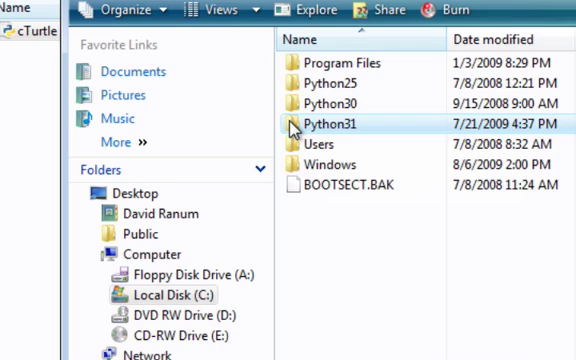
Open the Python31 folder on the C: drive
{"action": "double_click", "coordinate": [344, 124]}
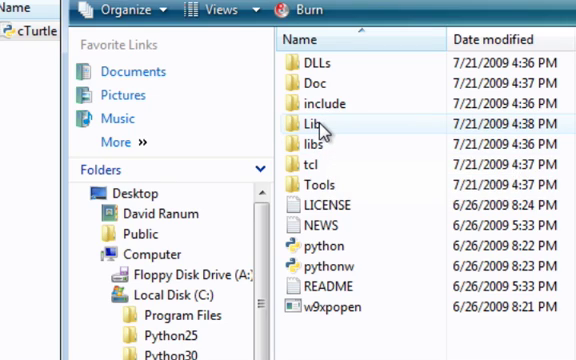
{"action": "mouse_move", "coordinate": [318, 122]}
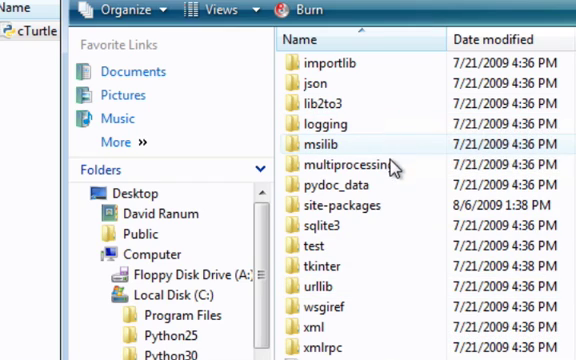
{"action": "mouse_move", "coordinate": [332, 204]}
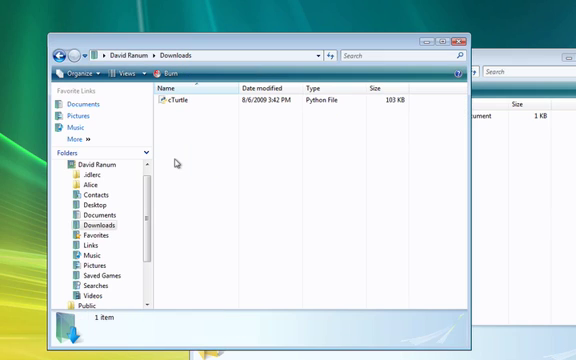
{"action": "mouse_move", "coordinate": [172, 106]}
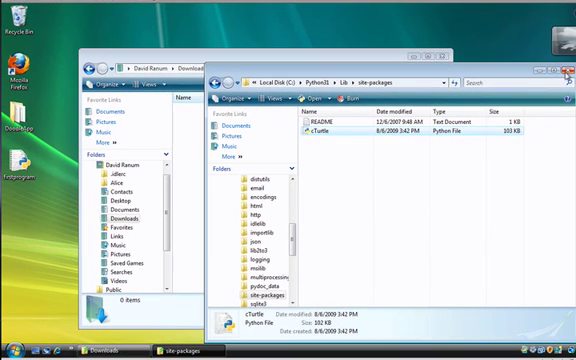
Close the site-packages folder window after copying cTurtle in
{"action": "left_click", "coordinate": [570, 68]}
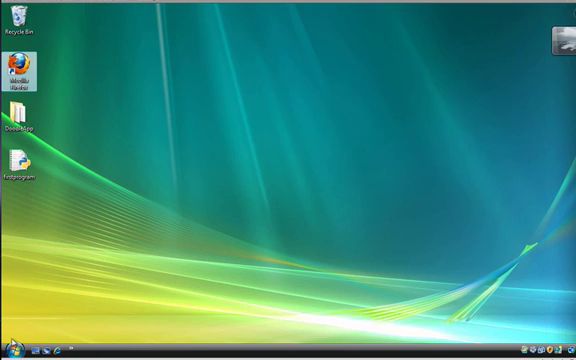
Launch IDLE from the Start menu and write 'import cTurtle' at the >>> prompt
{"action": "left_click", "coordinate": [12, 350]}
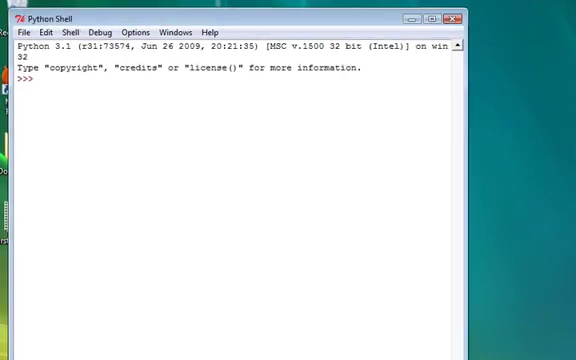
{"action": "type", "text": "imor"}
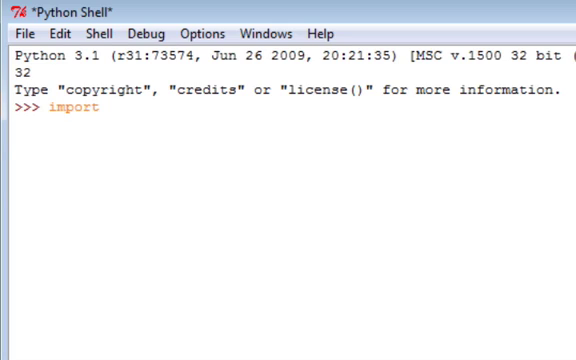
{"action": "type", "text": "cT"}
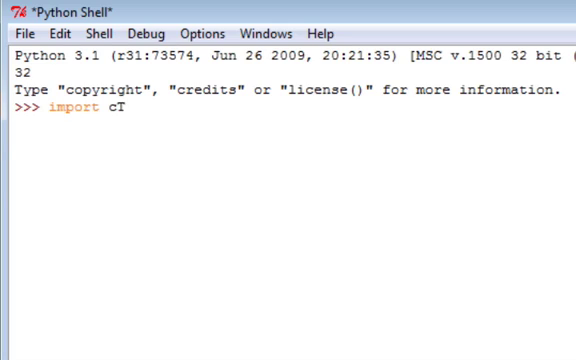
{"action": "type", "text": "u"}
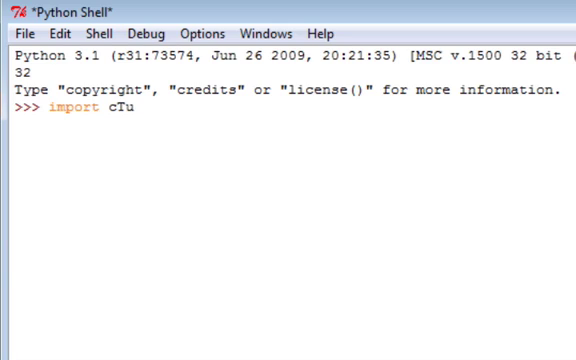
{"action": "type", "text": "rtle"}
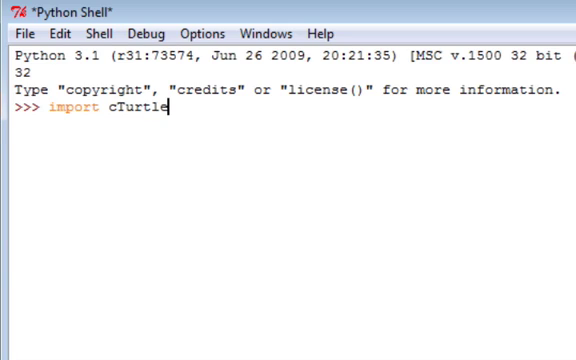